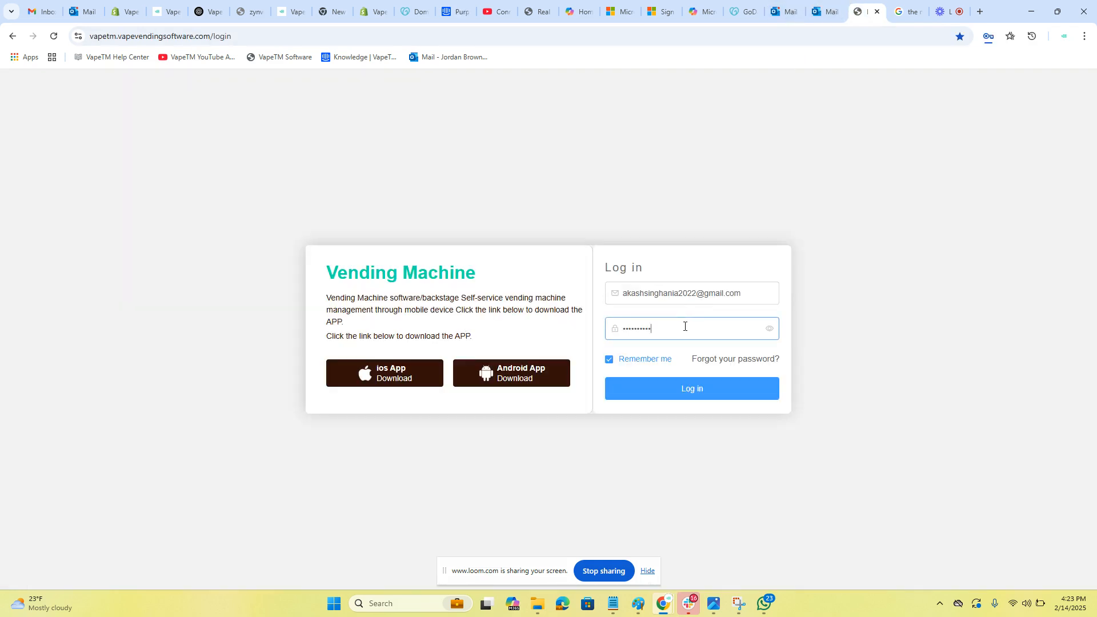
Submit the account email and password to log into VapeTM Vending Software.
left_click(692, 389)
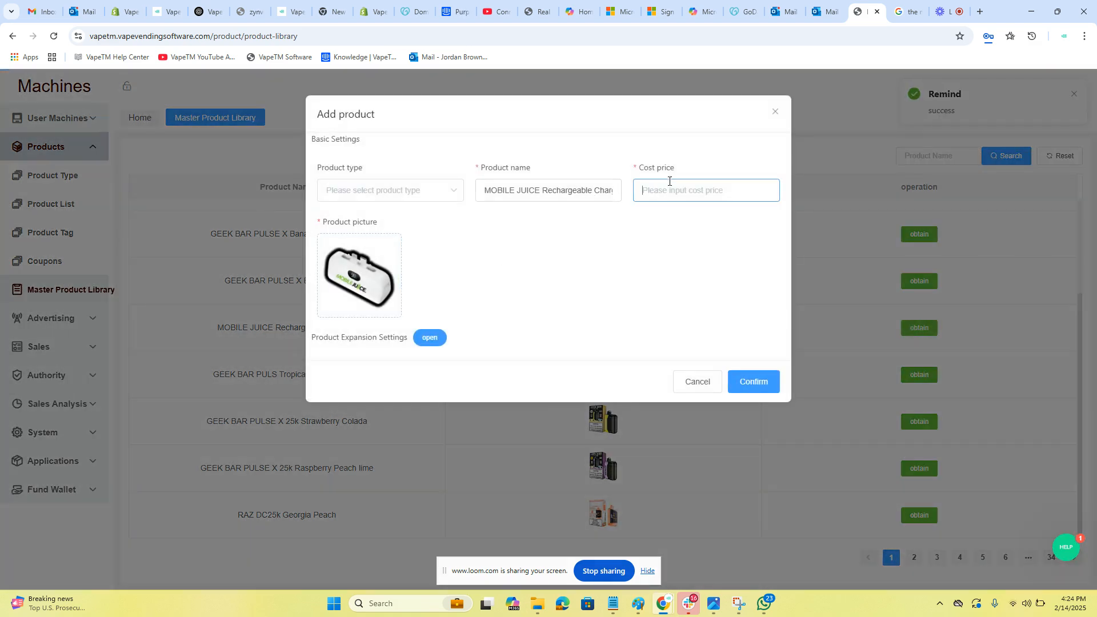
Obtain the charger and Georgia Peach library products, entering a cost price of 10.
left_click(918, 515)
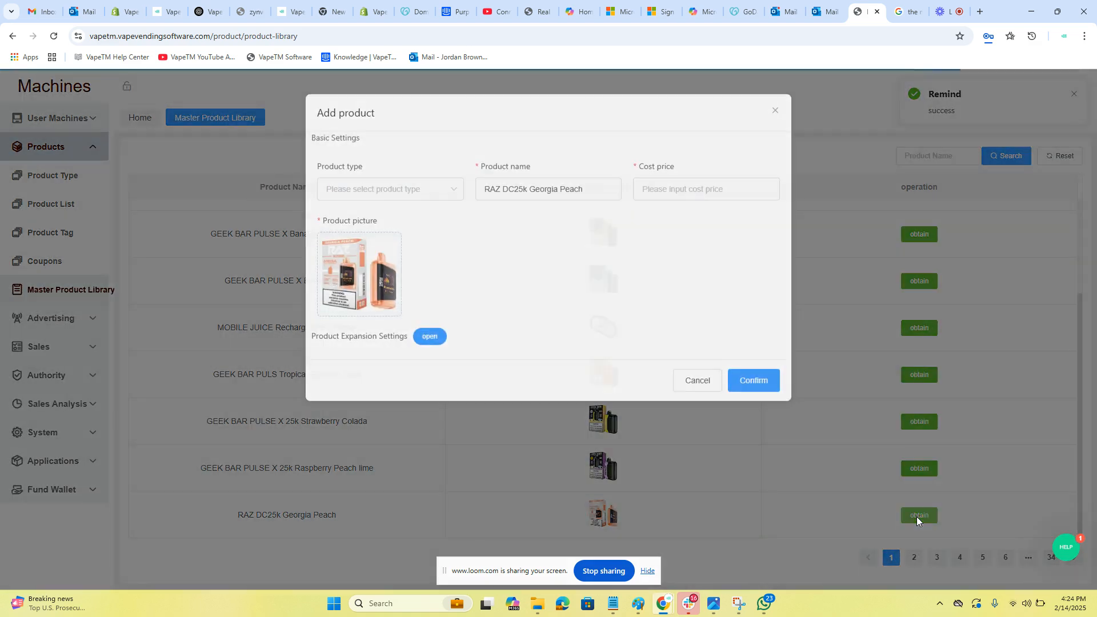
type("10")
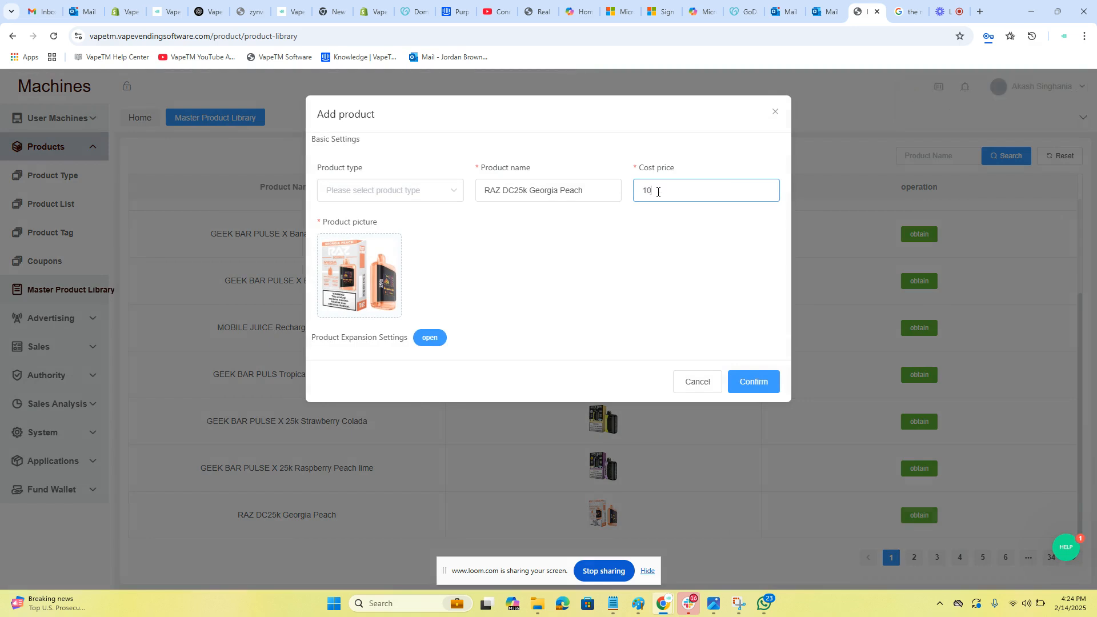
left_click(754, 381)
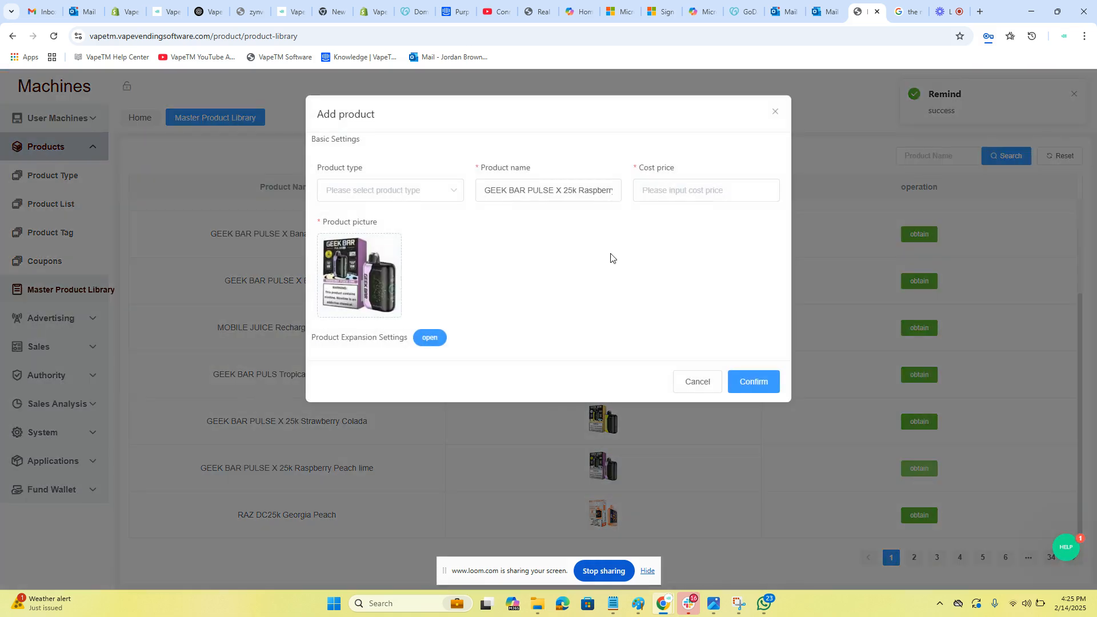
Obtain GEEK BAR PULSE X Raspberry Peach Lime with a cost price of 11.
left_click(705, 190)
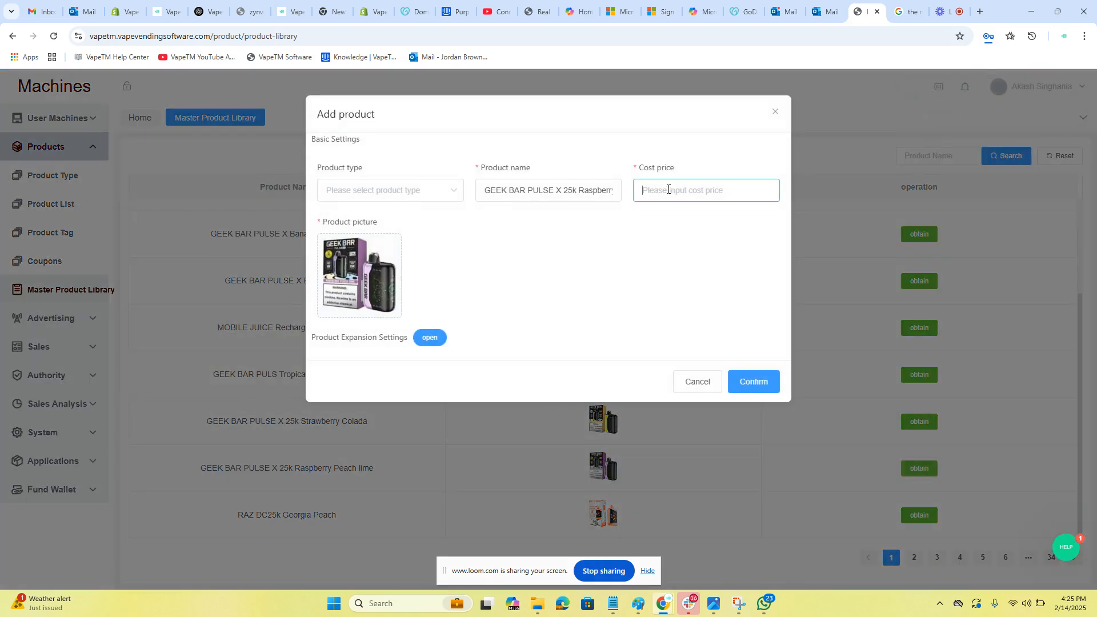
type("11")
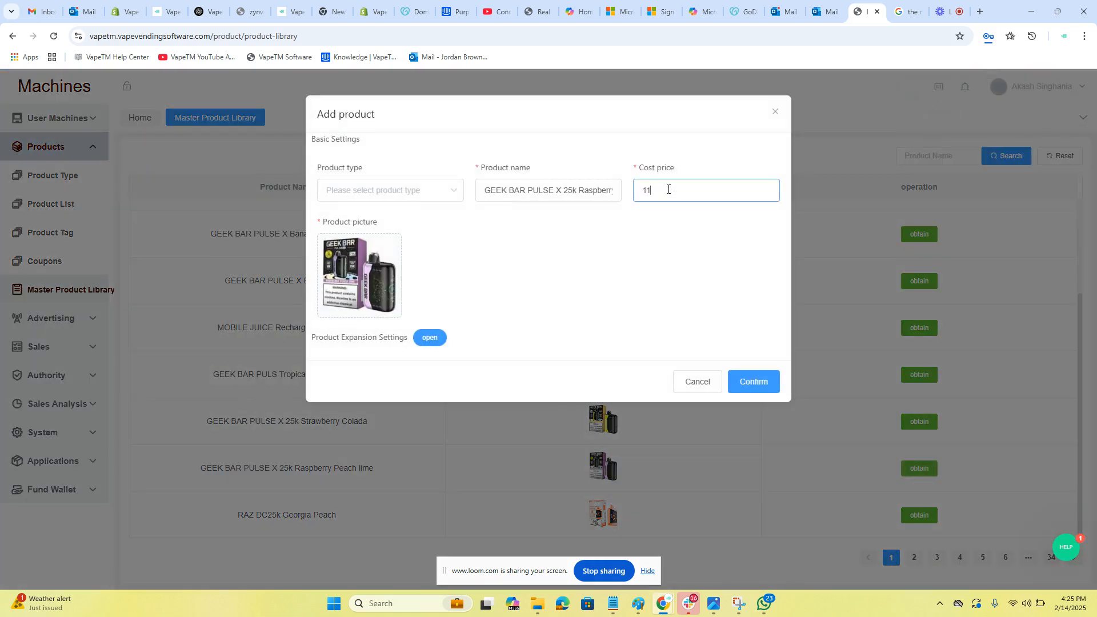
left_click(753, 381)
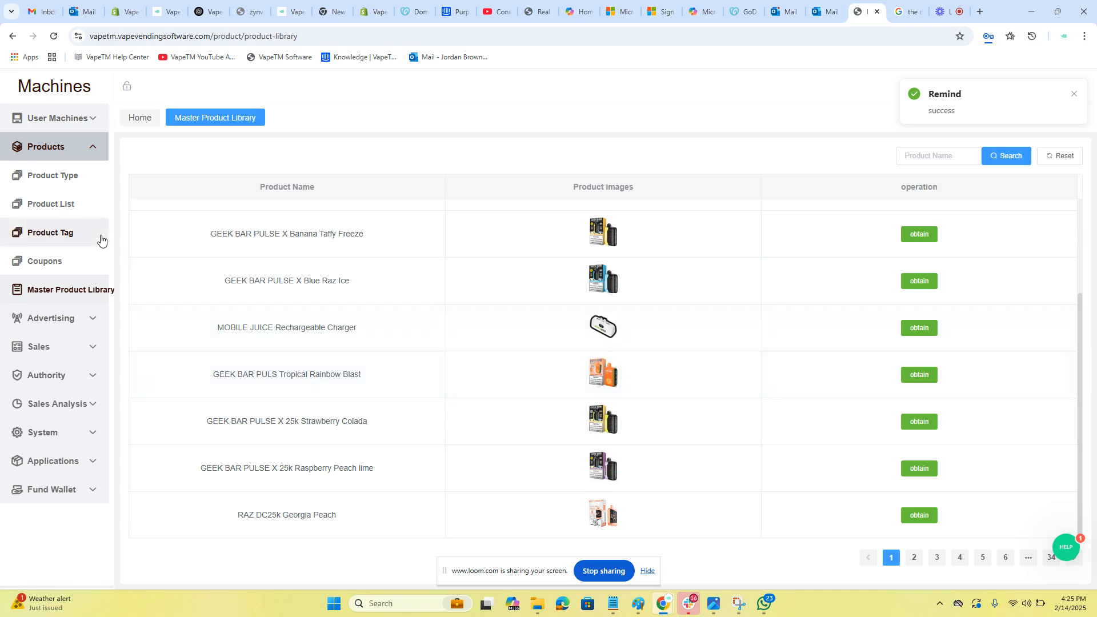
left_click(51, 204)
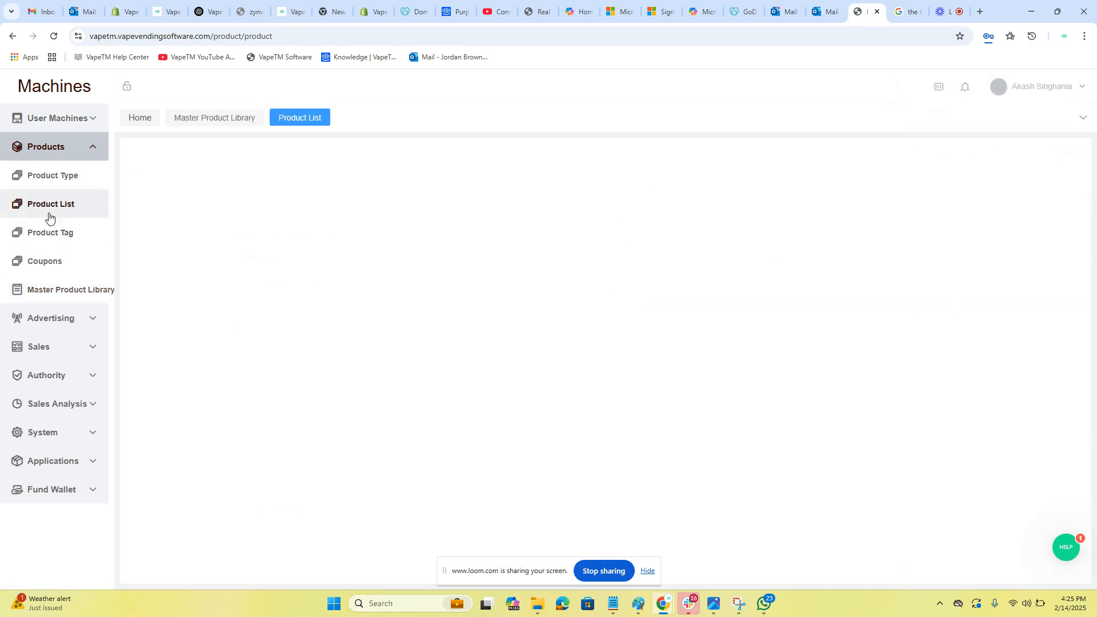
Start a new product from the Product List, typing 'GEEK' as its name.
left_click(50, 204)
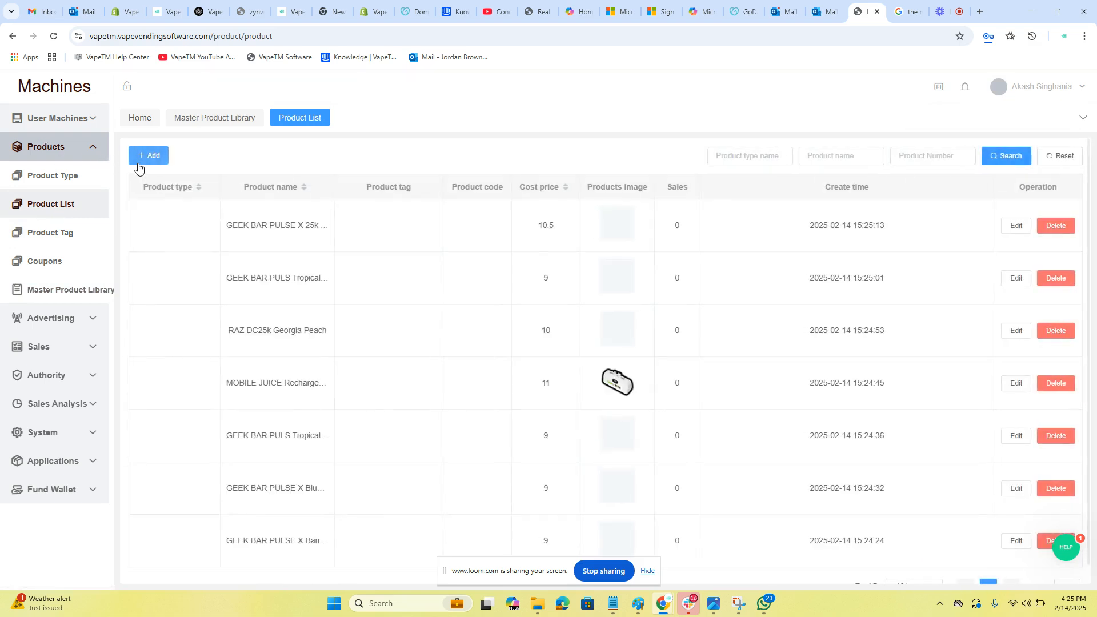
left_click(148, 155)
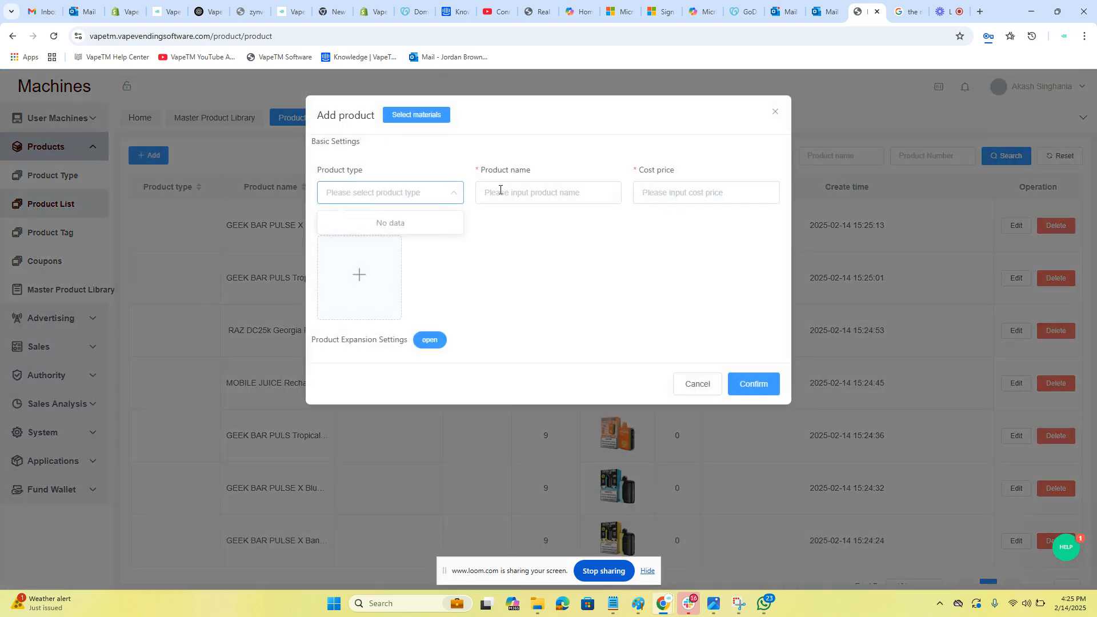
type("GEEK")
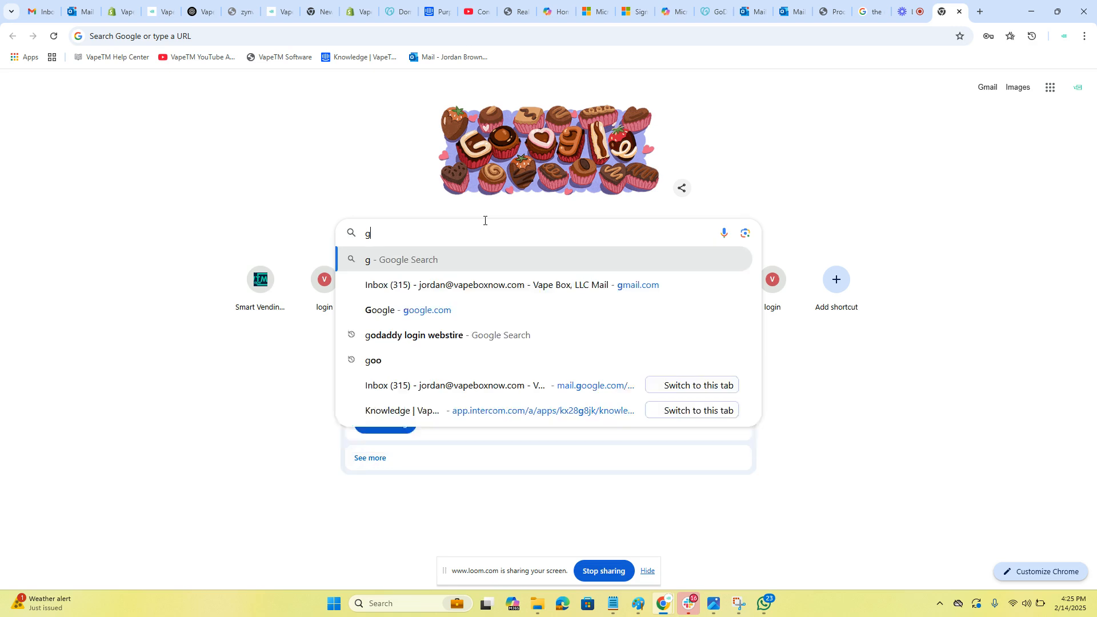
Search Google Images for 'geek bar pulse 15K blue razz' and open the Vapesourcing Blue Razz Ice picture.
type("eek bar pulse 15K blue razz")
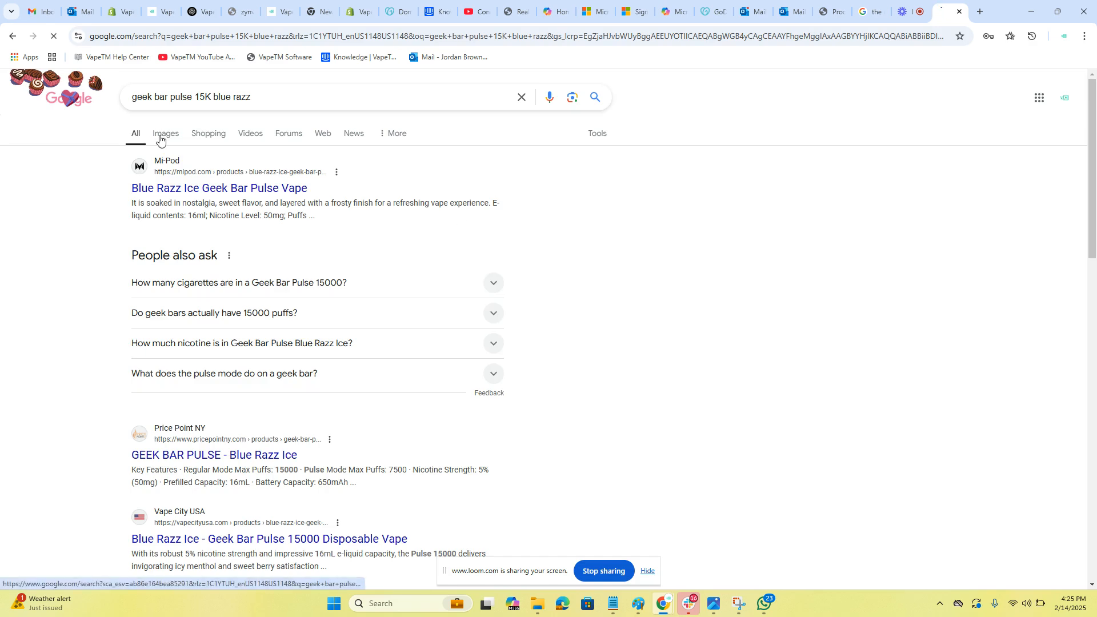
left_click(165, 133)
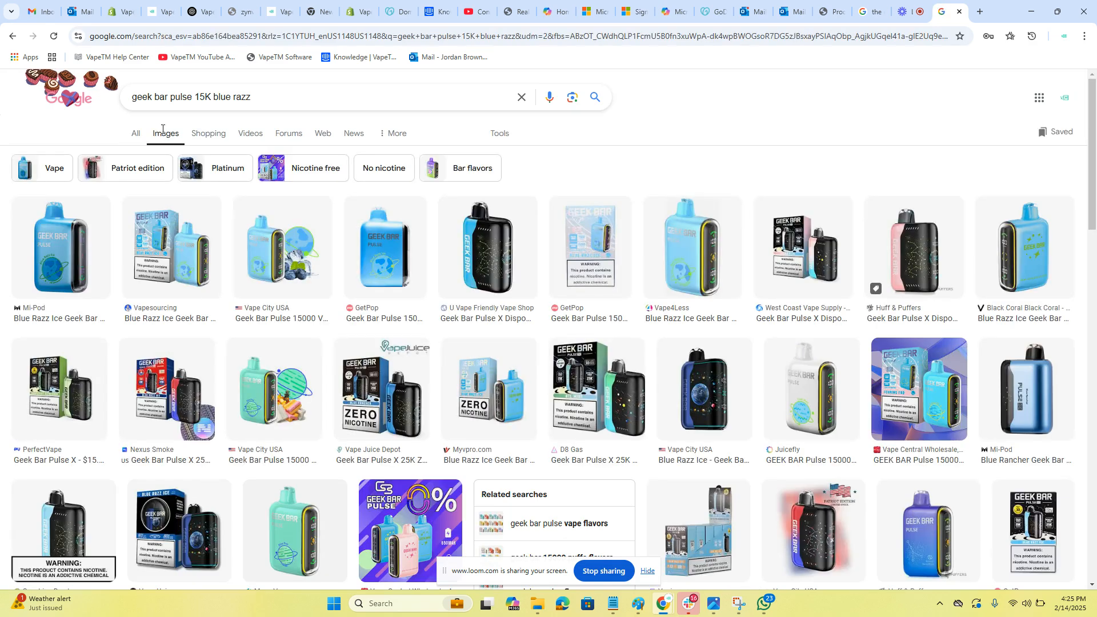
left_click(169, 247)
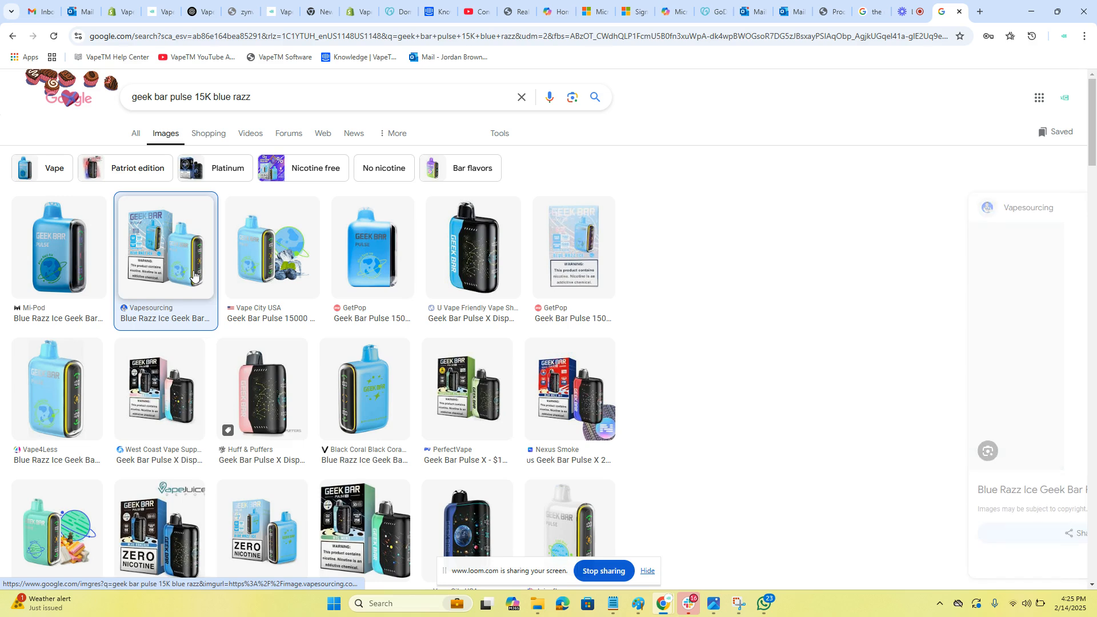
left_click(165, 248)
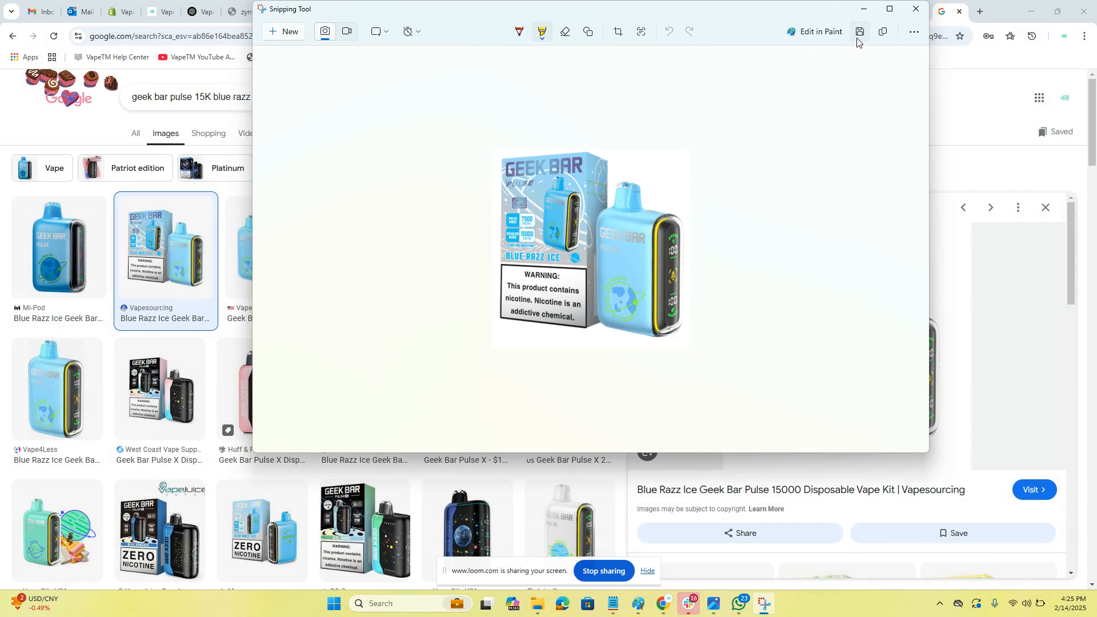
Save the snipped Blue Razz Ice picture from Snipping Tool.
left_click(859, 32)
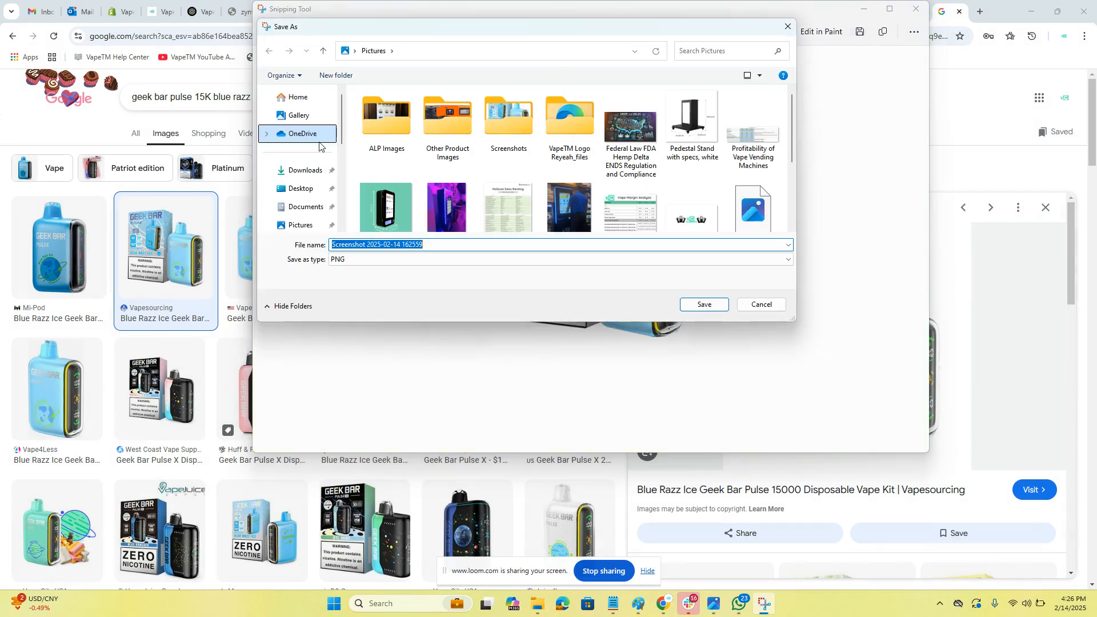